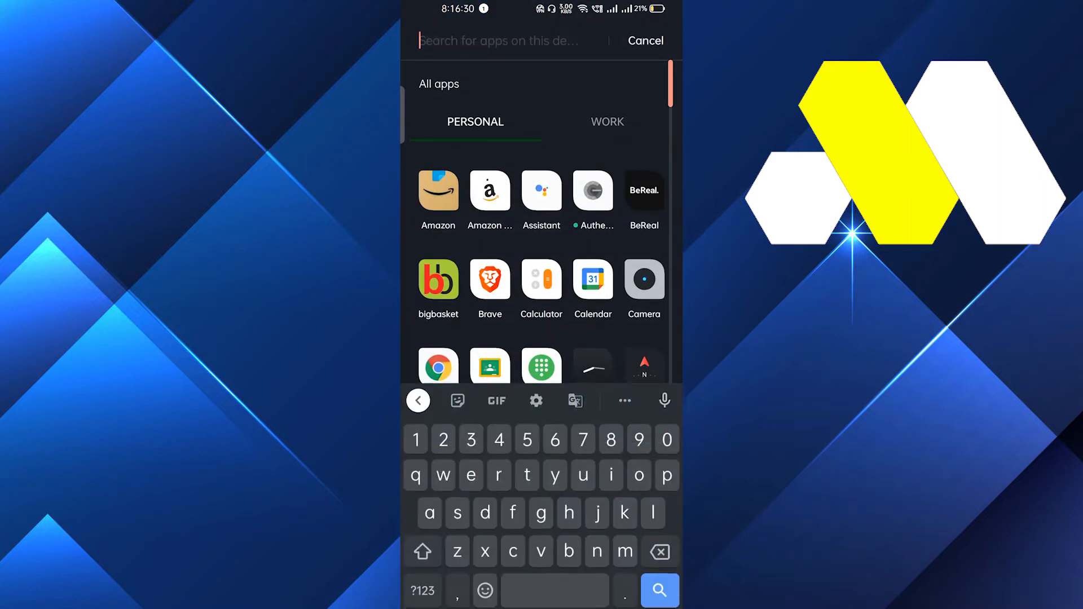
Launch Google Play Store by searching 'pl' in the app drawer.
{"action": "type", "text": "pl"}
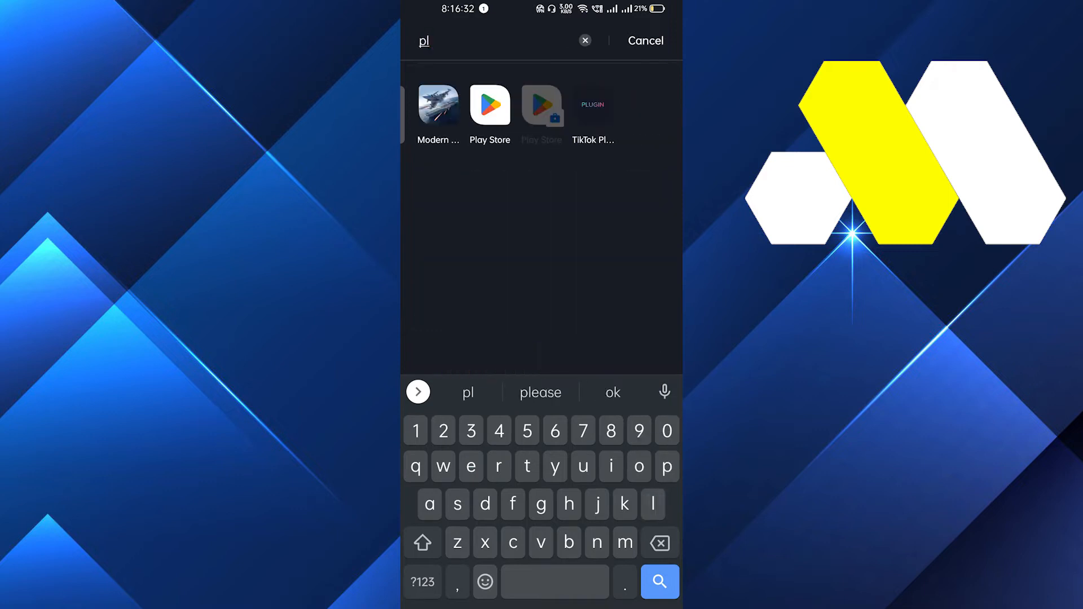
{"action": "left_click", "coordinate": [490, 105]}
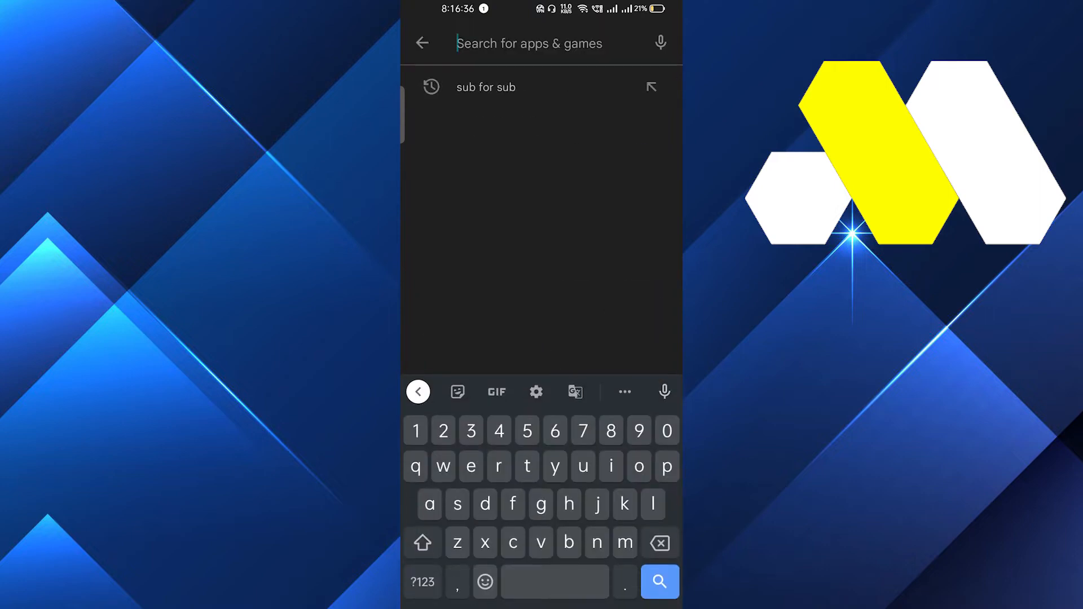
Search the Play Store for 'inst' and open the Instagram app listing.
{"action": "type", "text": "inst"}
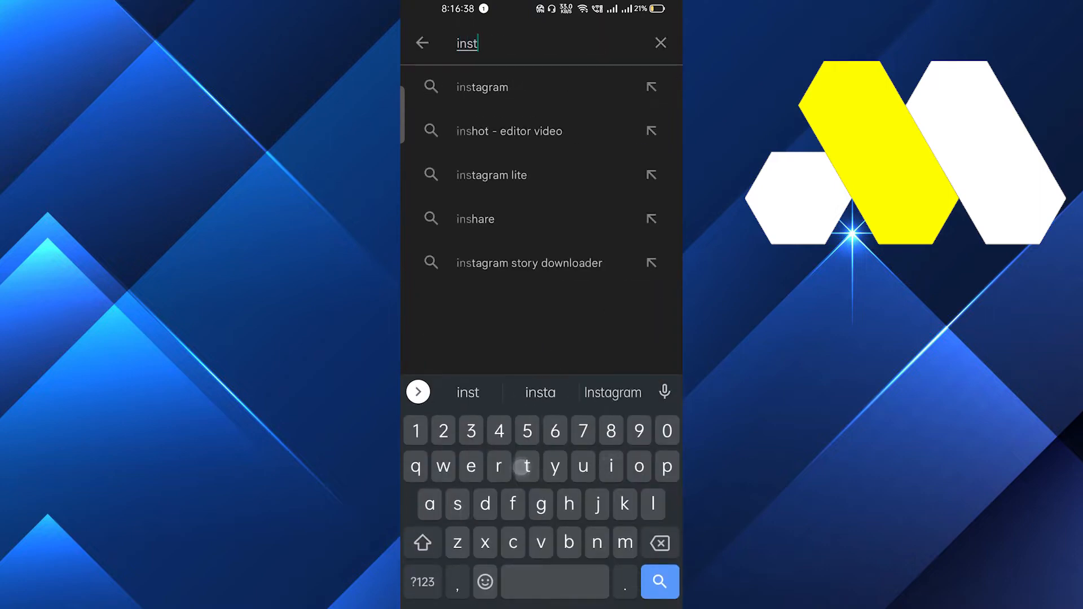
{"action": "left_click", "coordinate": [481, 87]}
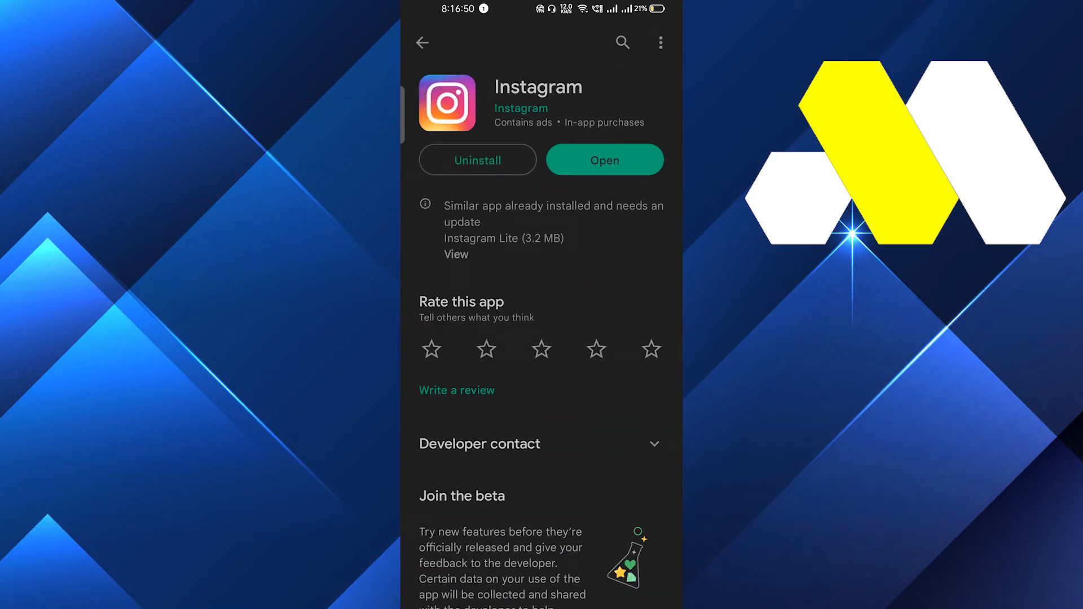
Scroll down through the Instagram store listing to review its details.
{"action": "scroll", "scroll_direction": "down", "scroll_amount": 3}
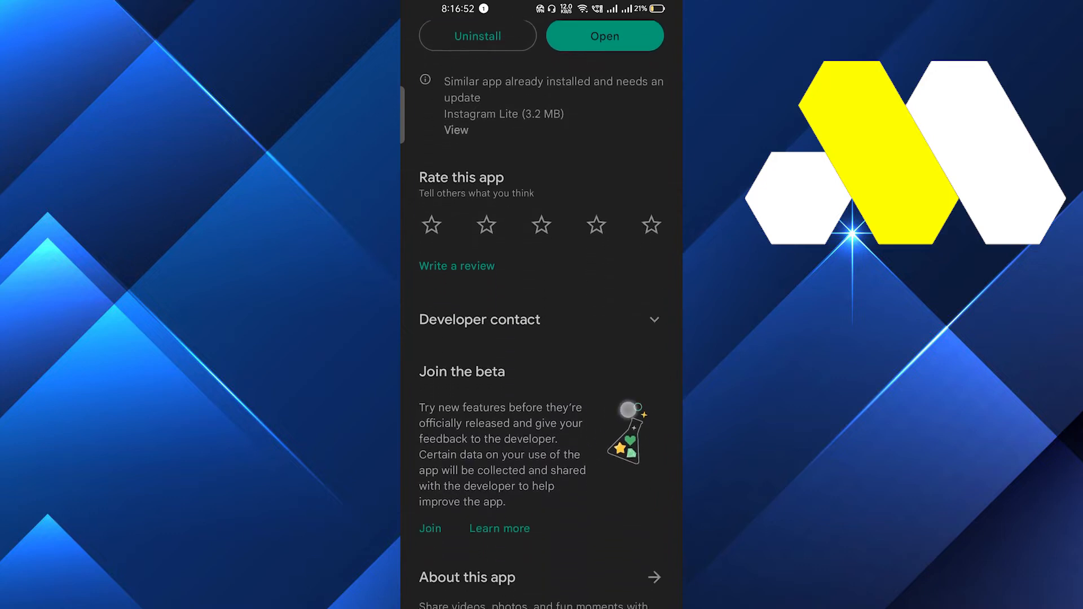
{"action": "scroll", "scroll_direction": "down", "scroll_amount": 3}
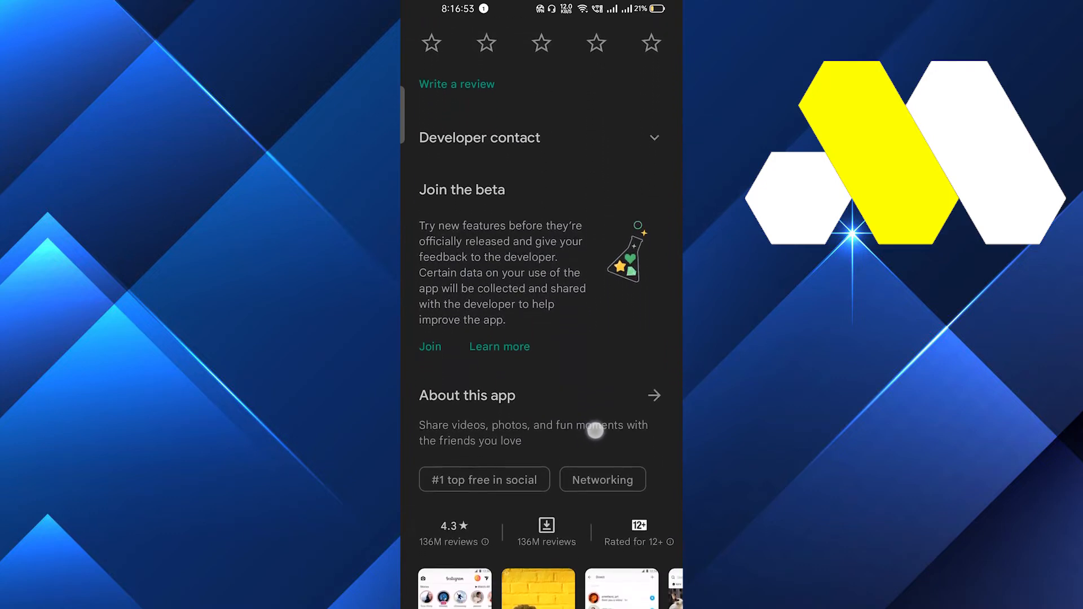
{"action": "scroll", "scroll_direction": "down", "scroll_amount": 3}
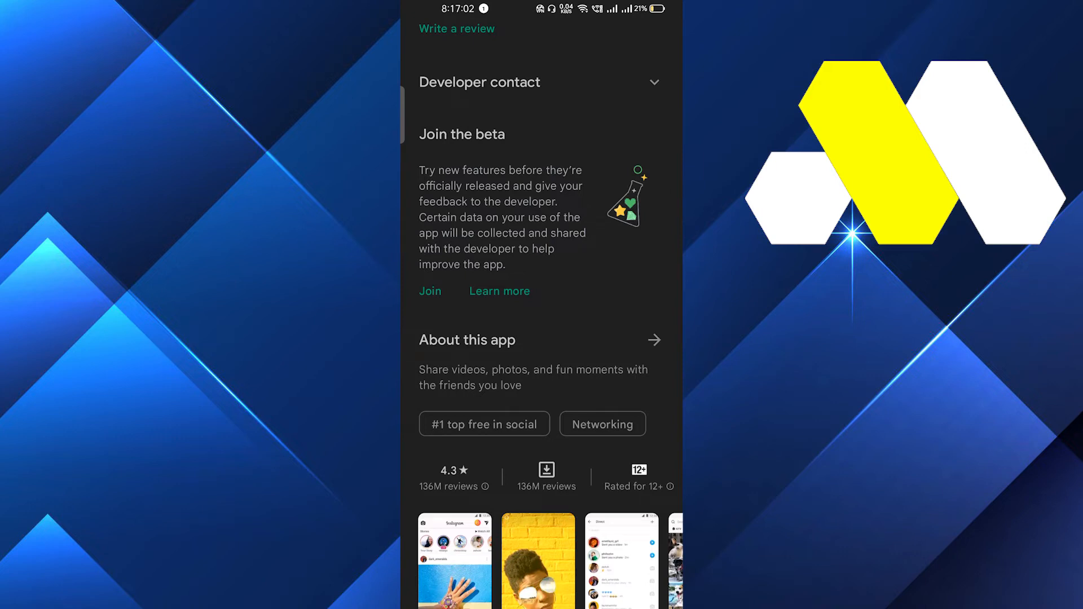
{"action": "scroll", "scroll_direction": "down", "scroll_amount": 3}
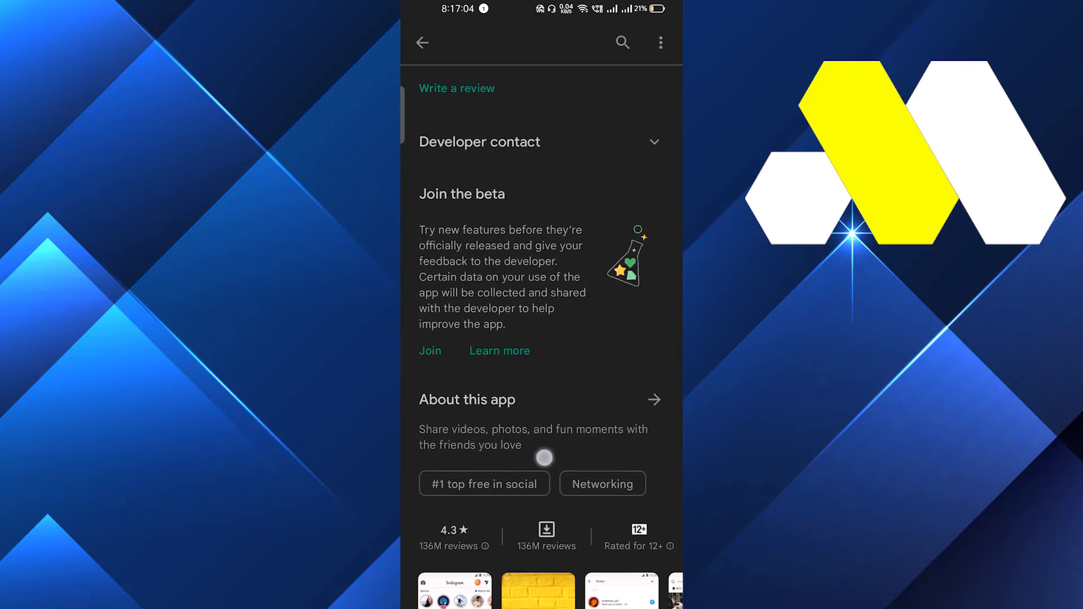
{"action": "scroll", "scroll_direction": "down", "scroll_amount": 3}
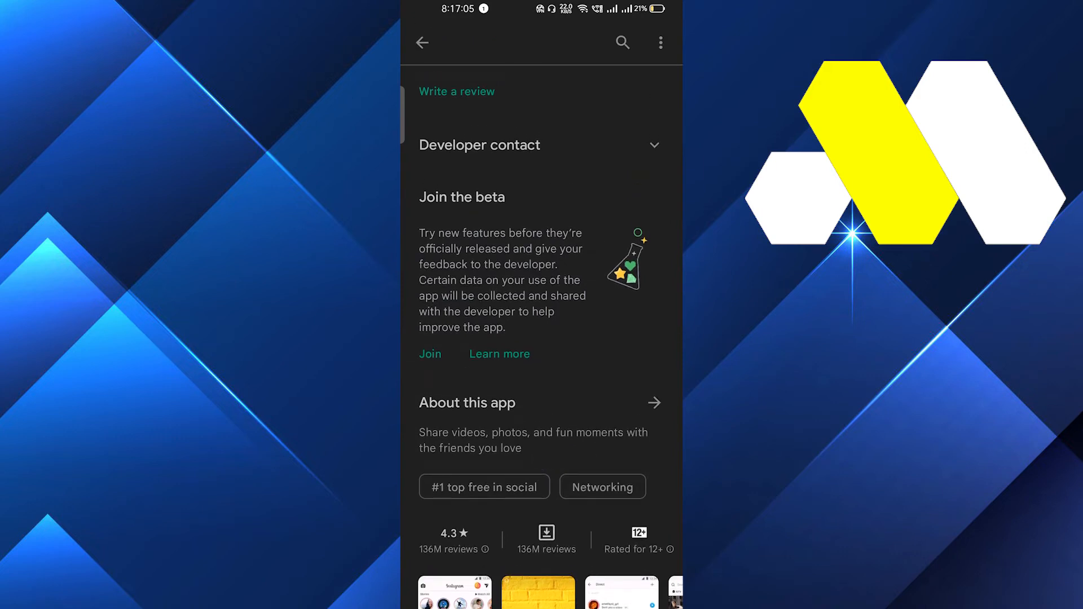
{"action": "scroll", "scroll_direction": "down", "scroll_amount": 3}
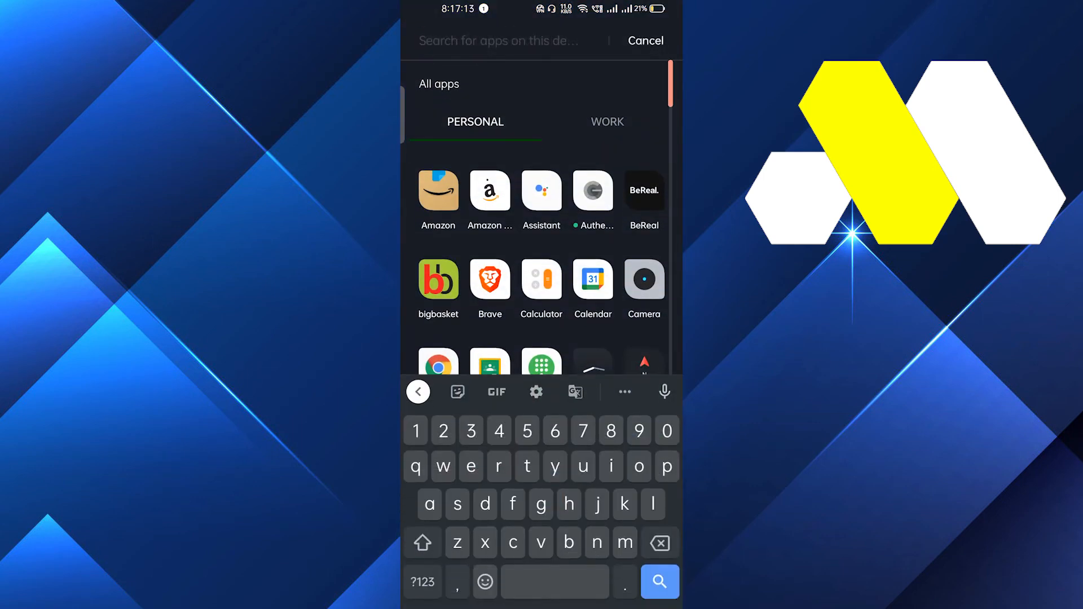
Search 'in' in the app drawer and open Instagram's app info storage page.
{"action": "type", "text": "in"}
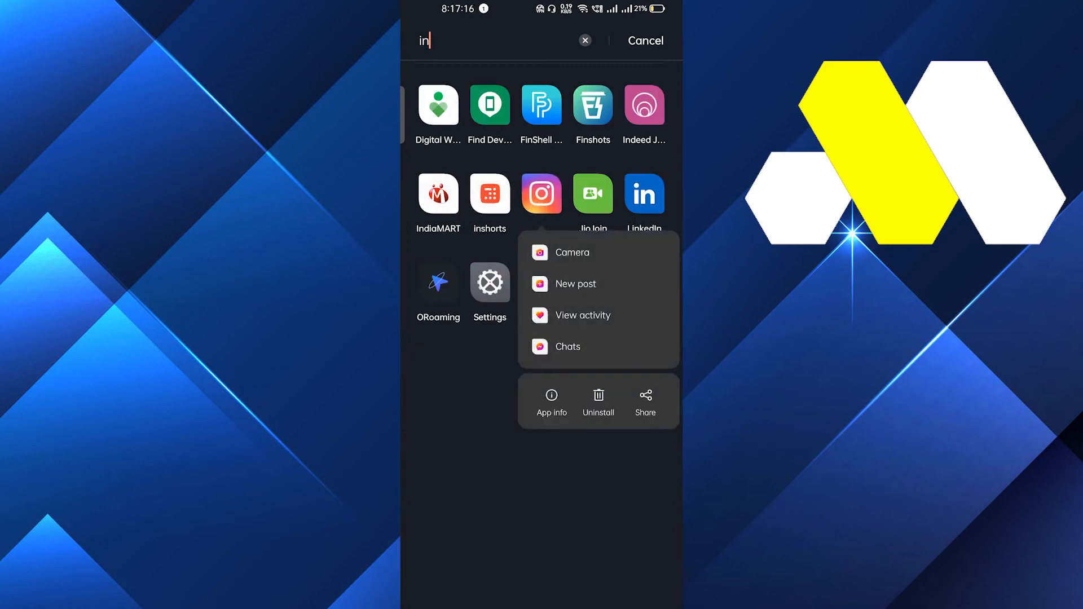
{"action": "left_click", "coordinate": [552, 400]}
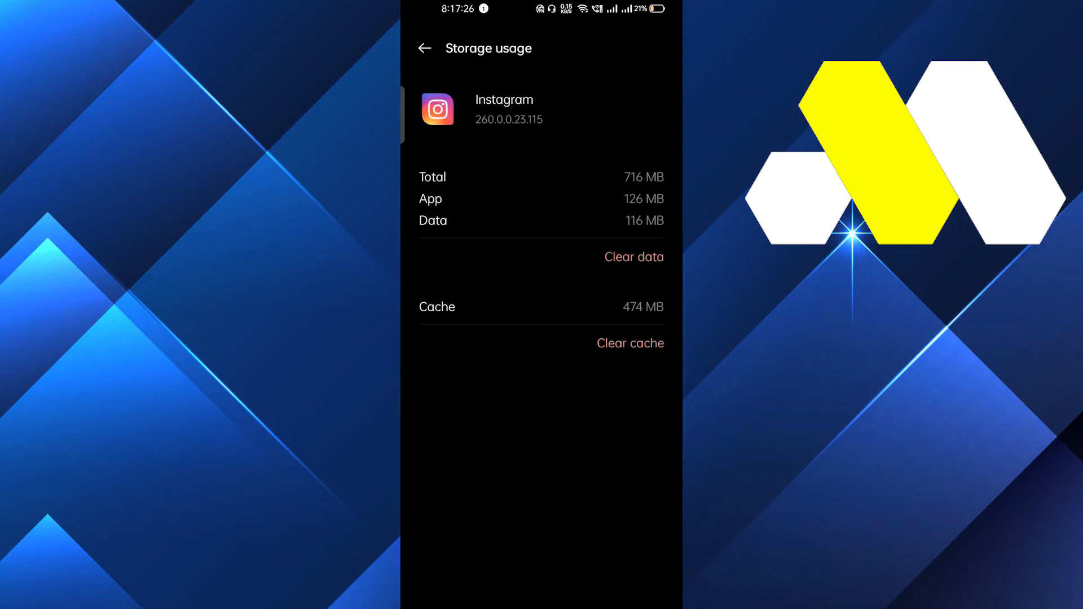
Clear Instagram's cached files so the cache drops to 0 B.
{"action": "left_click", "coordinate": [630, 343]}
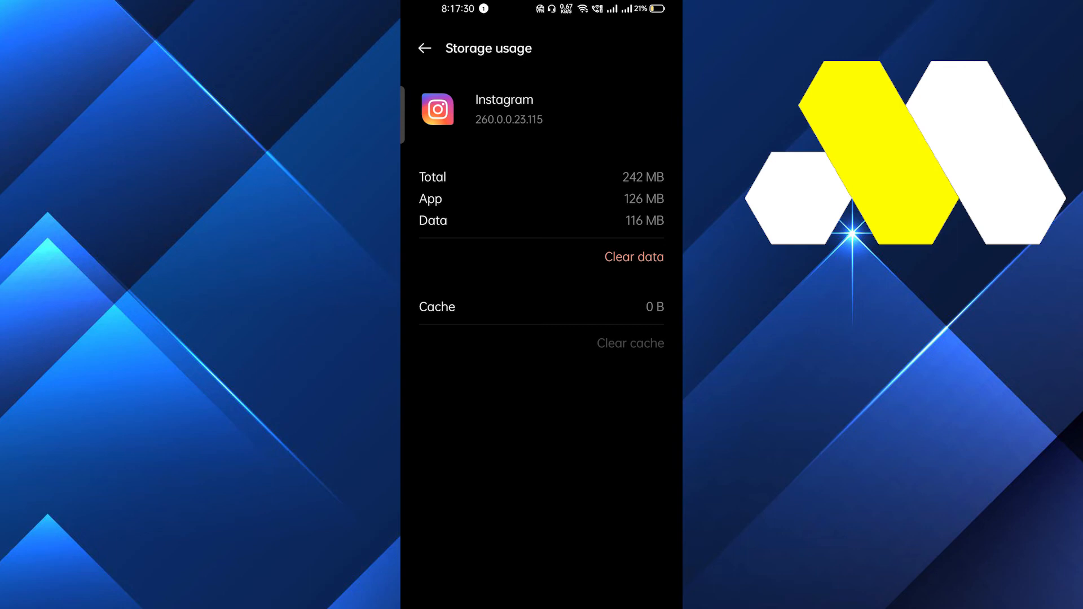
{"action": "left_click", "coordinate": [611, 240]}
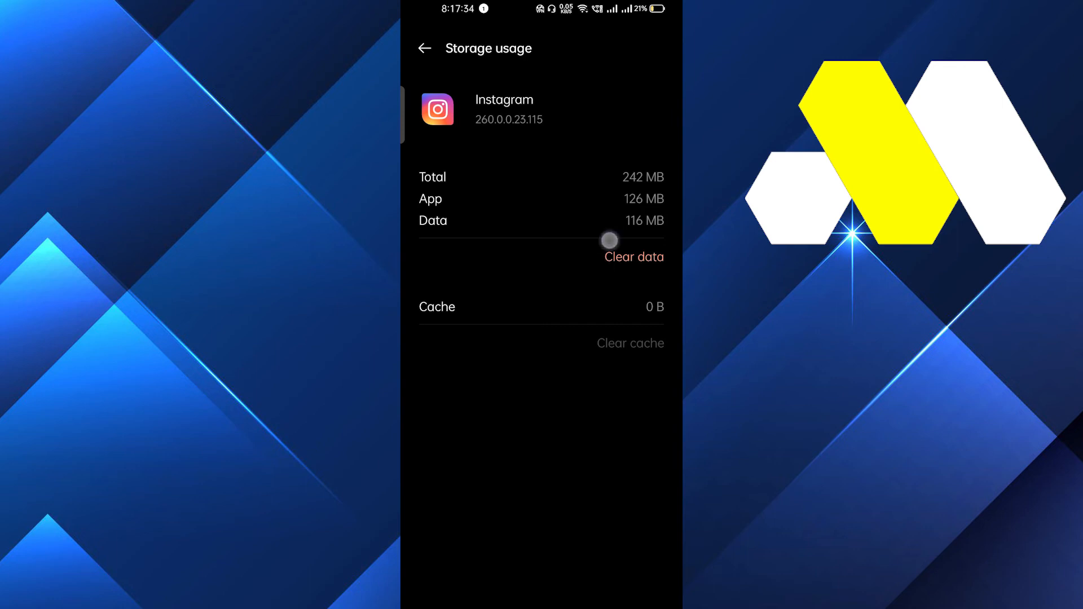
Clear Instagram's app data, confirming deletion, and dismiss the low-battery warning.
{"action": "left_click", "coordinate": [633, 258]}
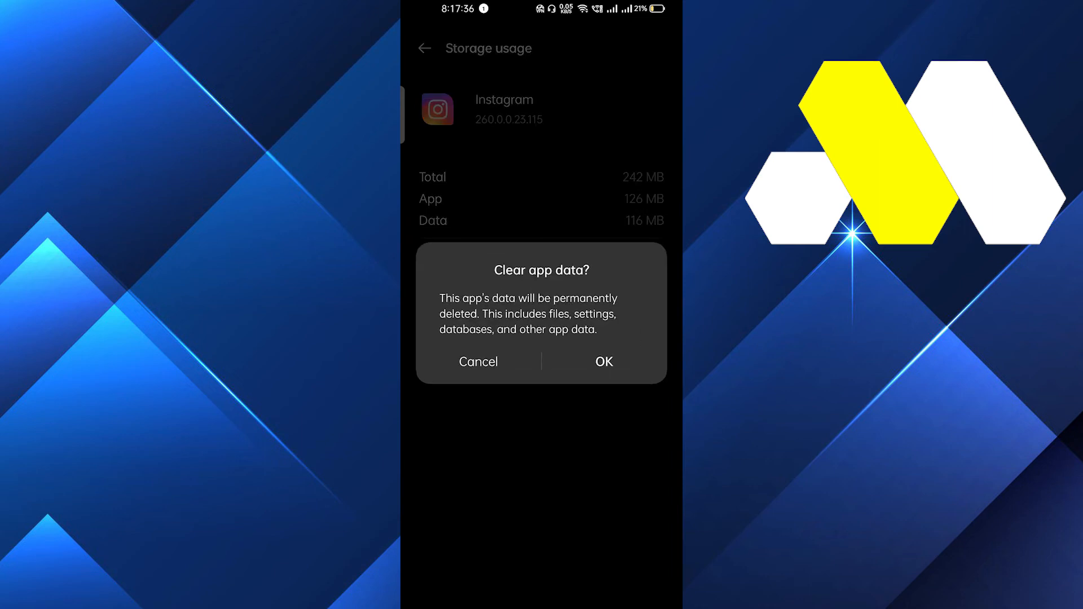
{"action": "left_click", "coordinate": [479, 362]}
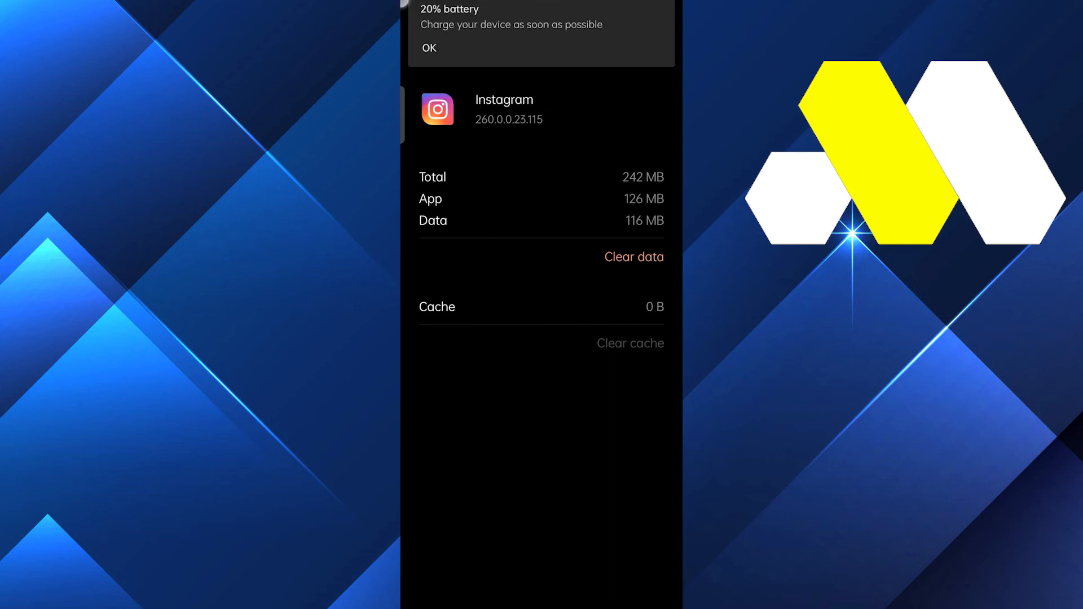
{"action": "left_click", "coordinate": [429, 48]}
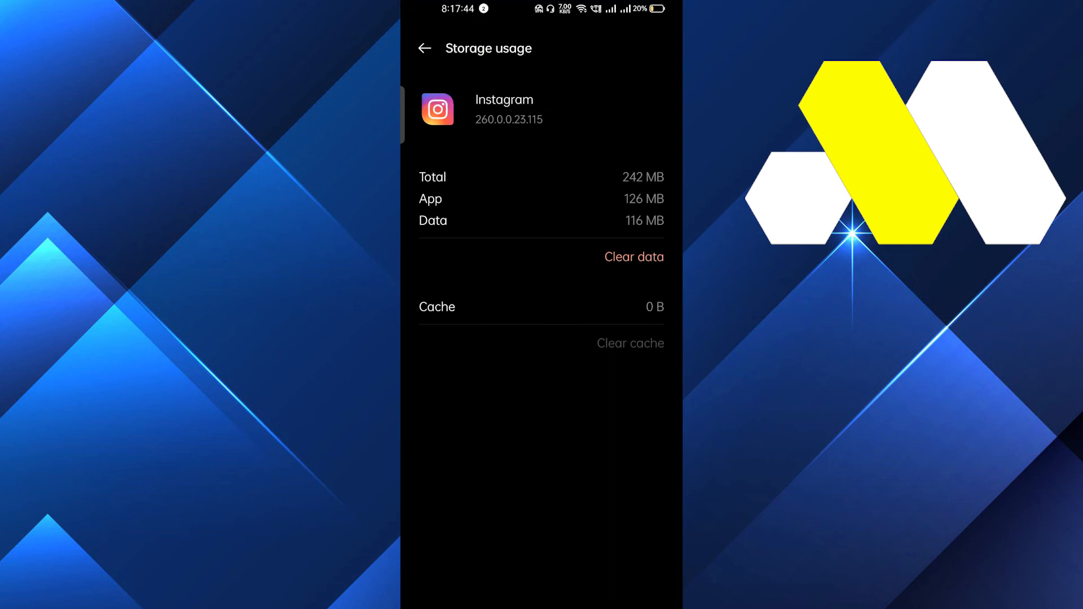